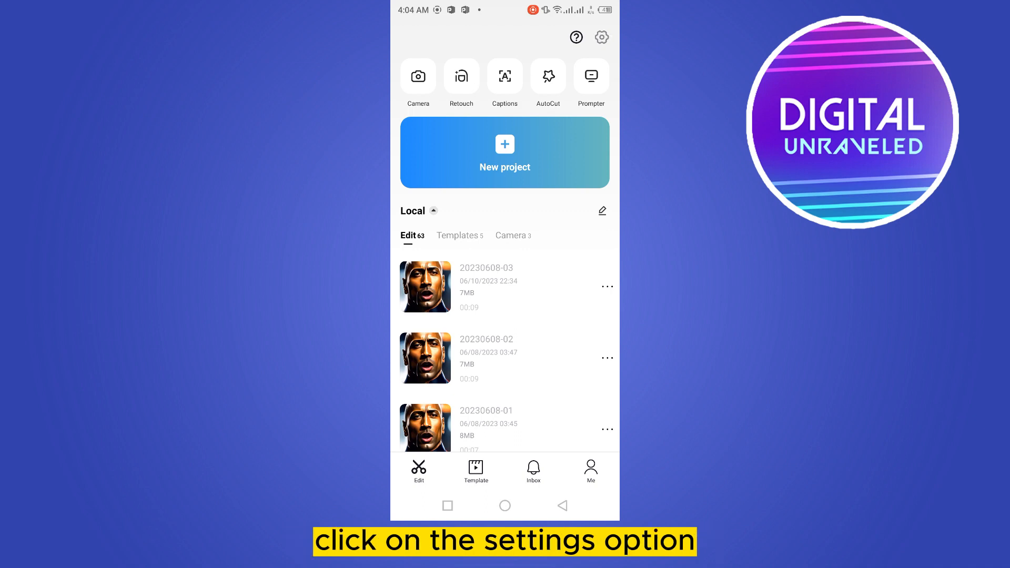
Clear CapCut's cached data from its settings page (cache 0.02M, version 8.4.0)
{"action": "left_click", "coordinate": [601, 37]}
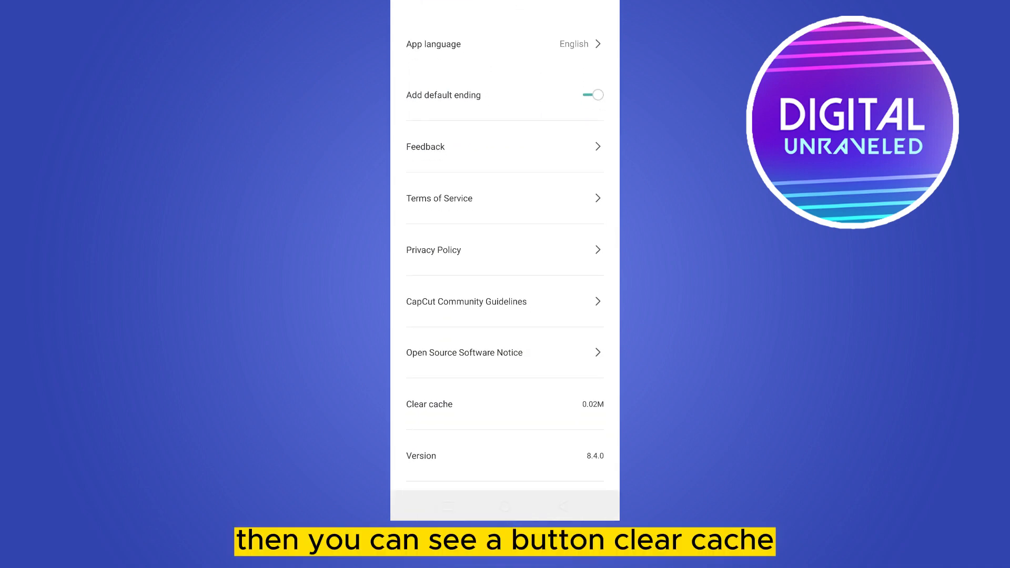
{"action": "scroll", "scroll_direction": "down", "scroll_amount": 3}
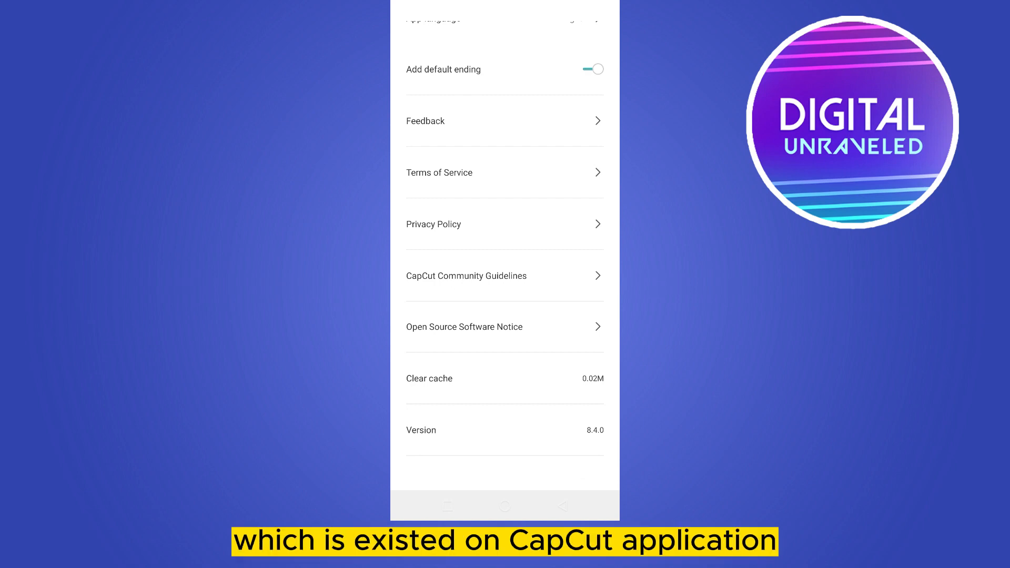
{"action": "scroll", "scroll_direction": "down", "scroll_amount": 3}
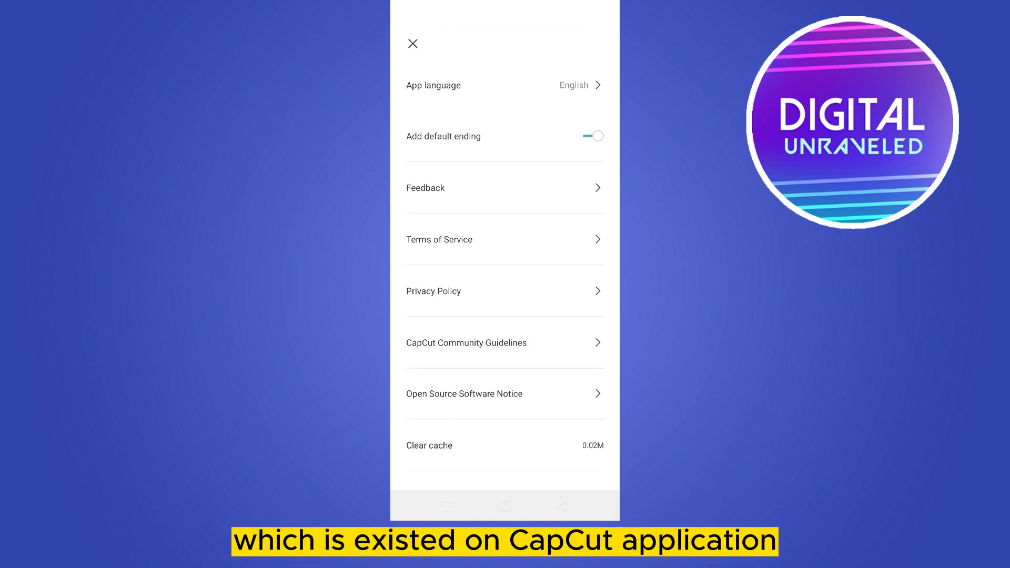
{"action": "left_click", "coordinate": [412, 43]}
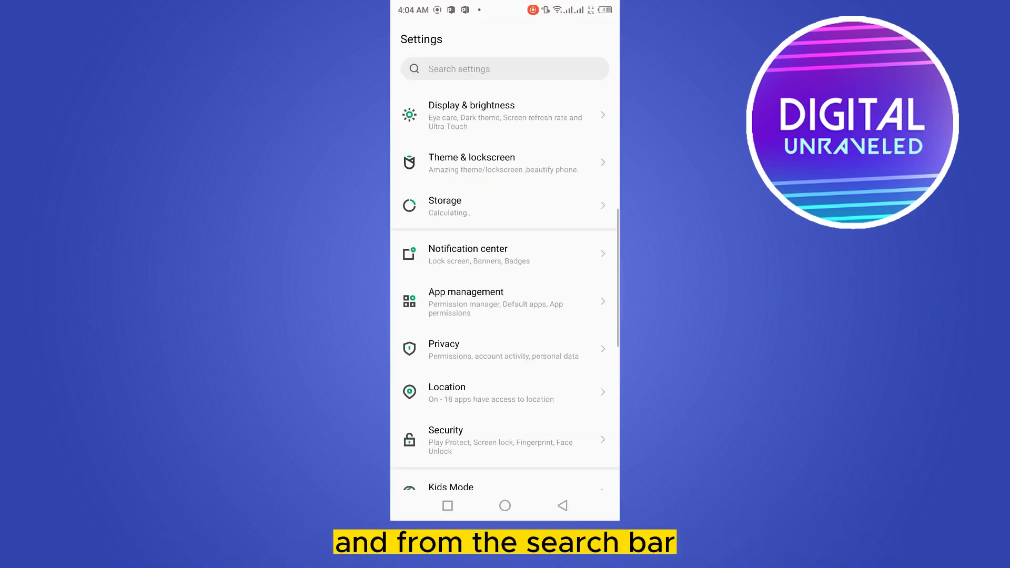
Search Android Settings for 'develope' and open the Developer options result
{"action": "left_click", "coordinate": [504, 69]}
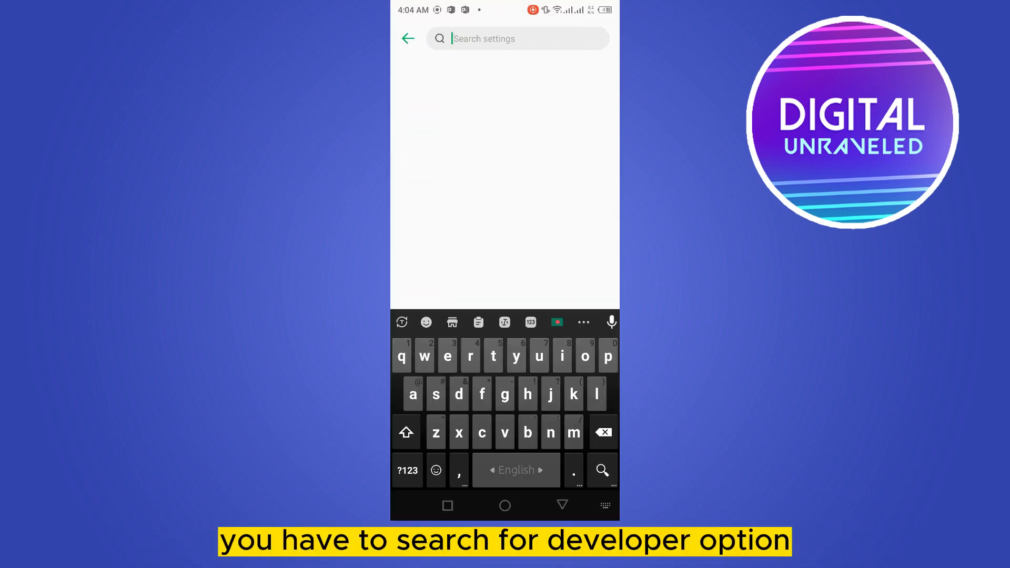
{"action": "type", "text": "develope"}
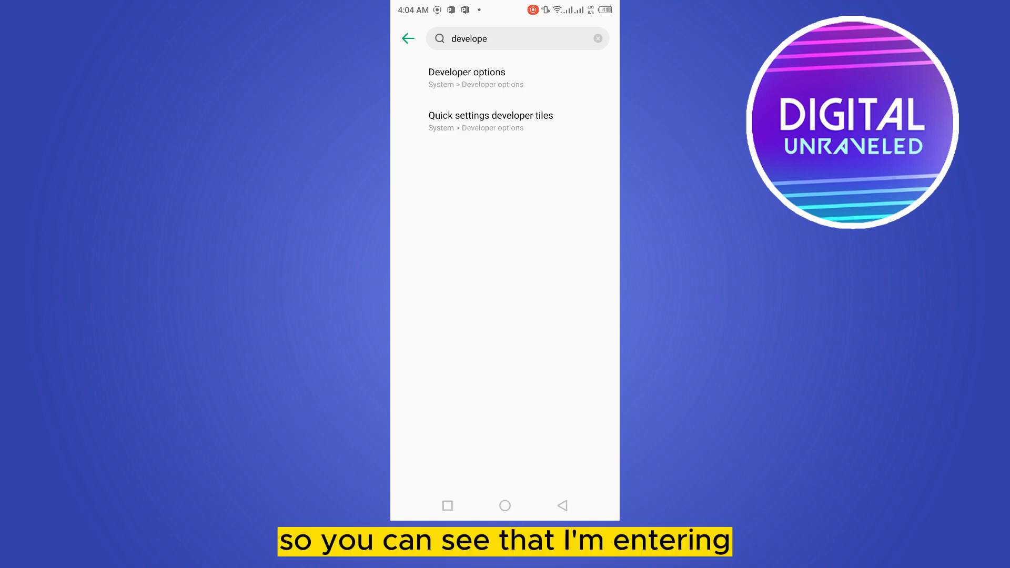
{"action": "left_click", "coordinate": [465, 71]}
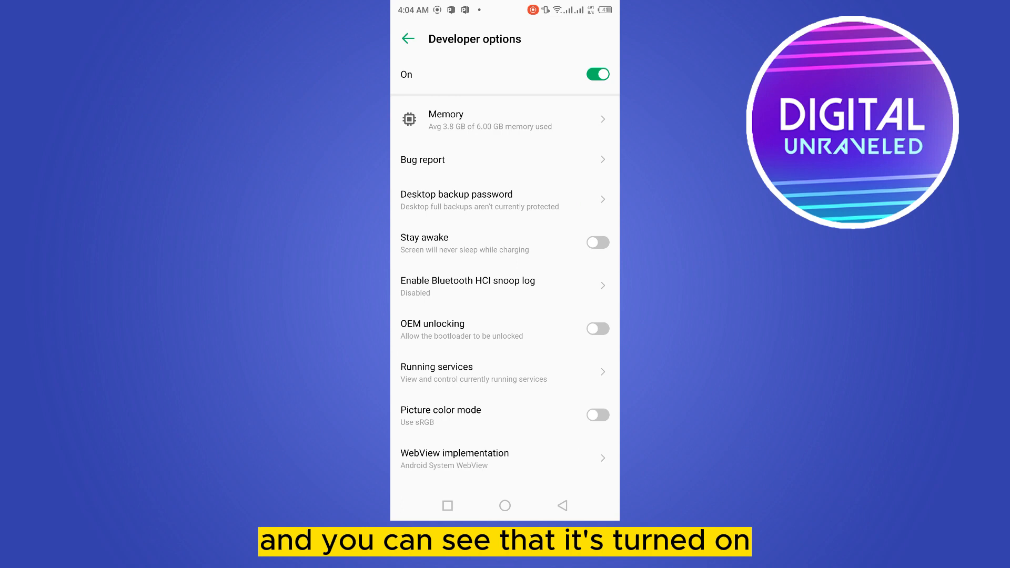
Scroll the Developer options list down to reach Graphics Driver Preferences
{"action": "scroll", "scroll_direction": "down", "scroll_amount": 3}
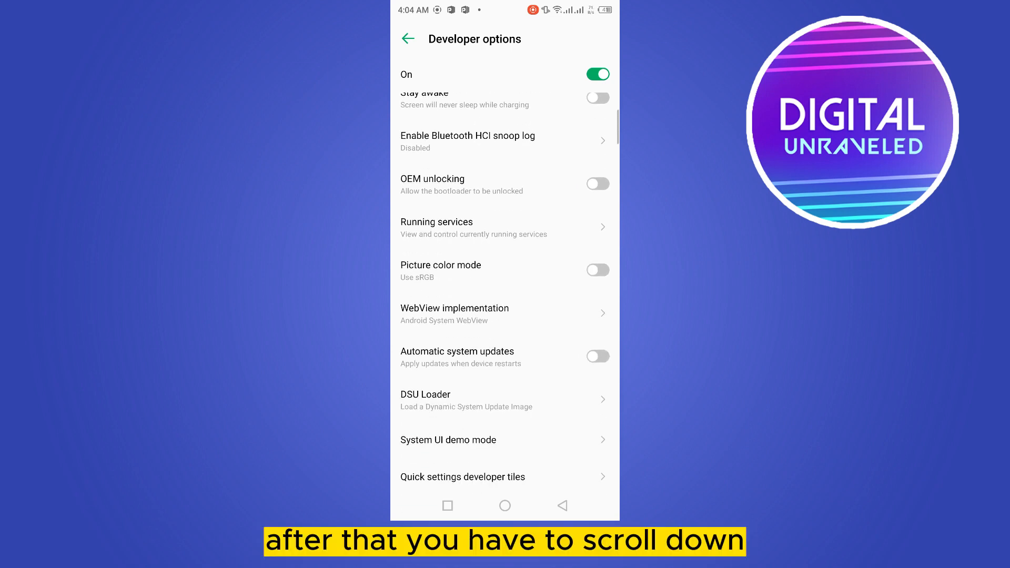
{"action": "scroll", "scroll_direction": "down", "scroll_amount": 3}
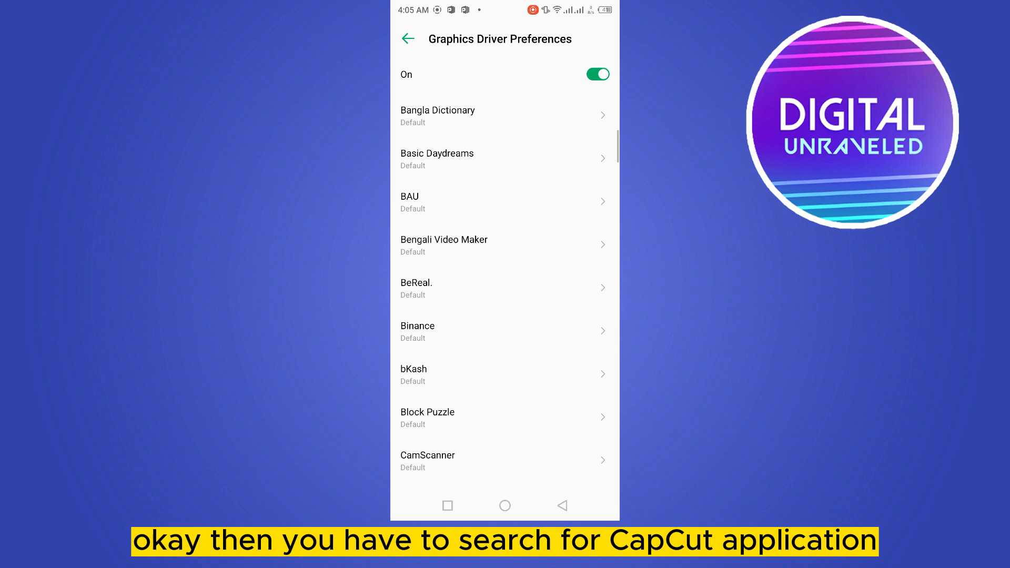
Set CapCut to System Graphics Driver and go back to Developer options
{"action": "scroll", "scroll_direction": "down", "scroll_amount": 3}
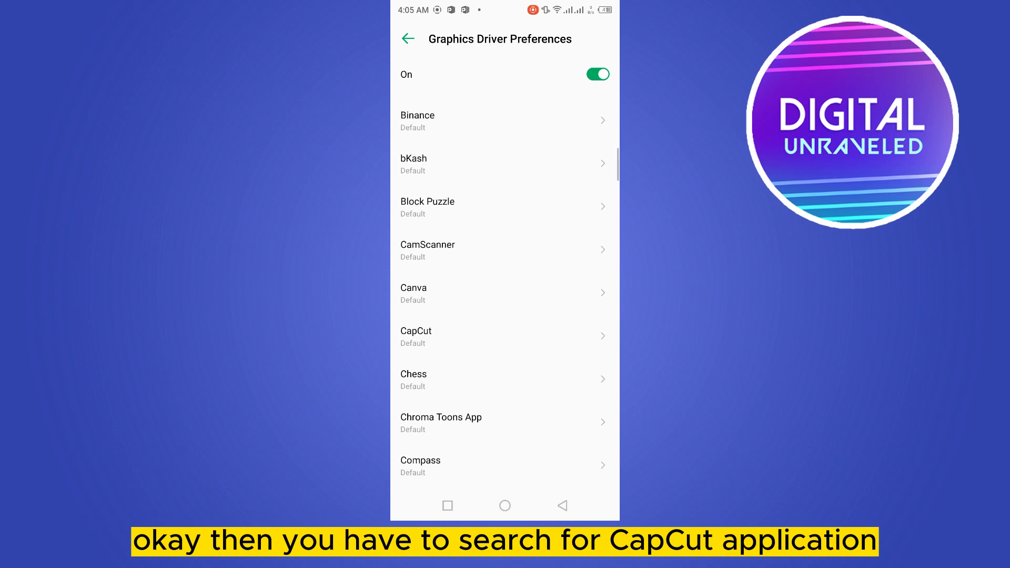
{"action": "left_click", "coordinate": [504, 335]}
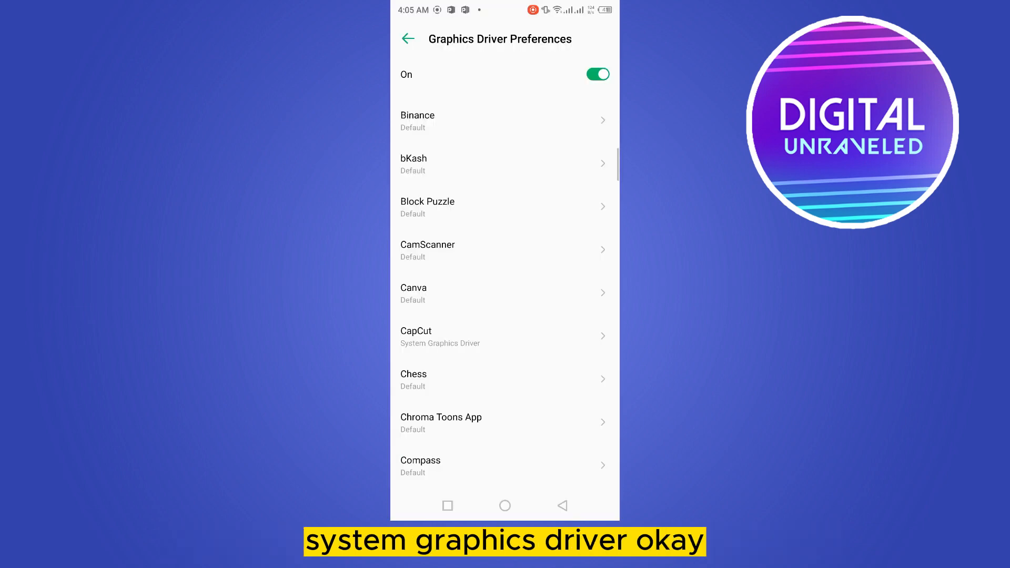
{"action": "left_click", "coordinate": [408, 39]}
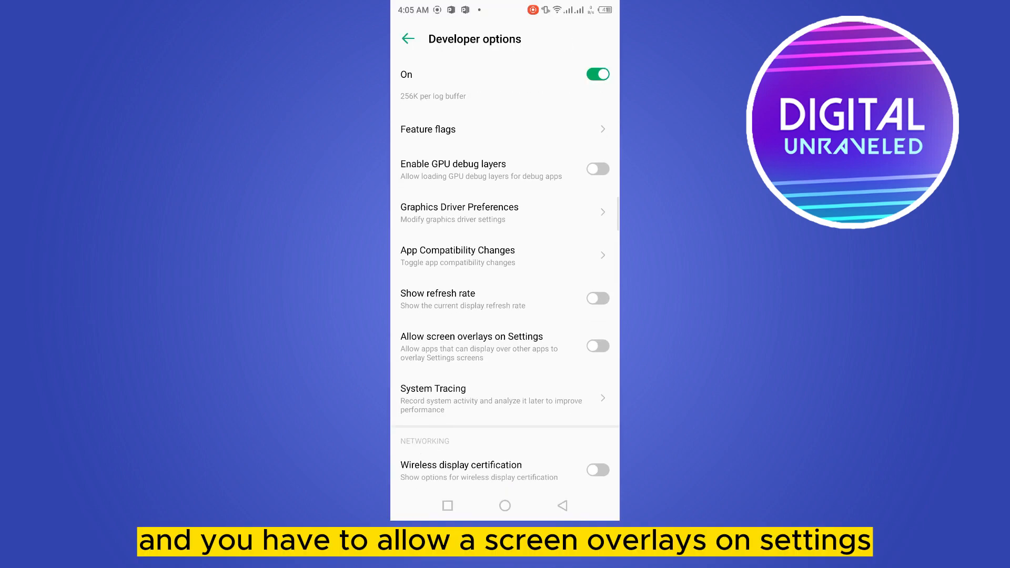
{"action": "left_click", "coordinate": [596, 346]}
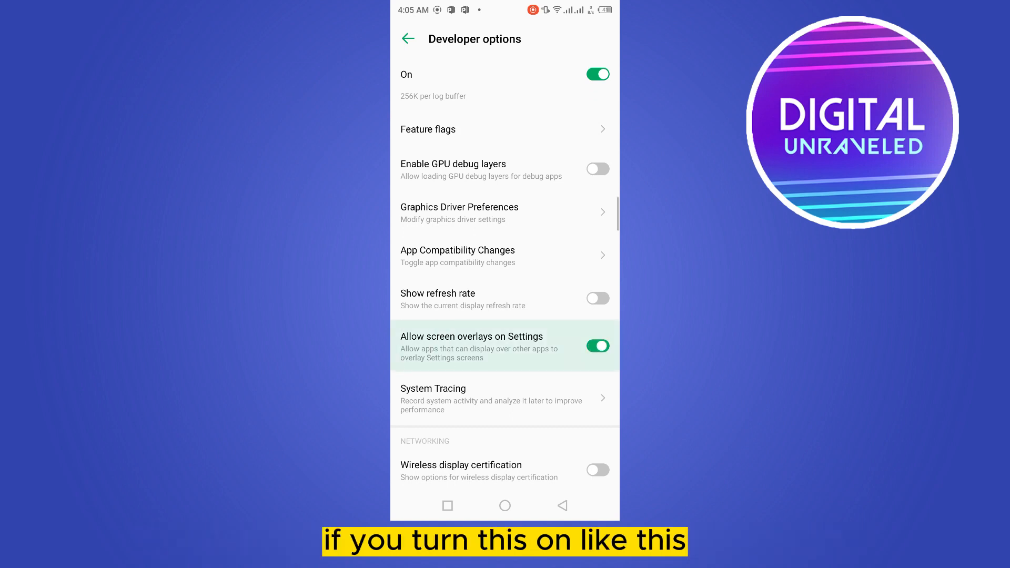
{"action": "left_click", "coordinate": [596, 346]}
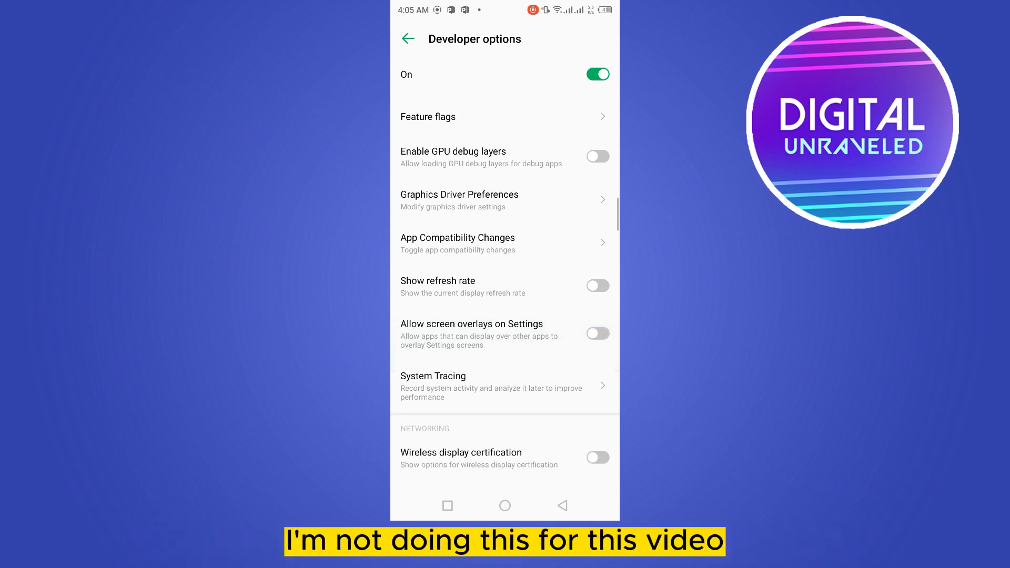
{"action": "scroll", "scroll_direction": "down", "scroll_amount": 3}
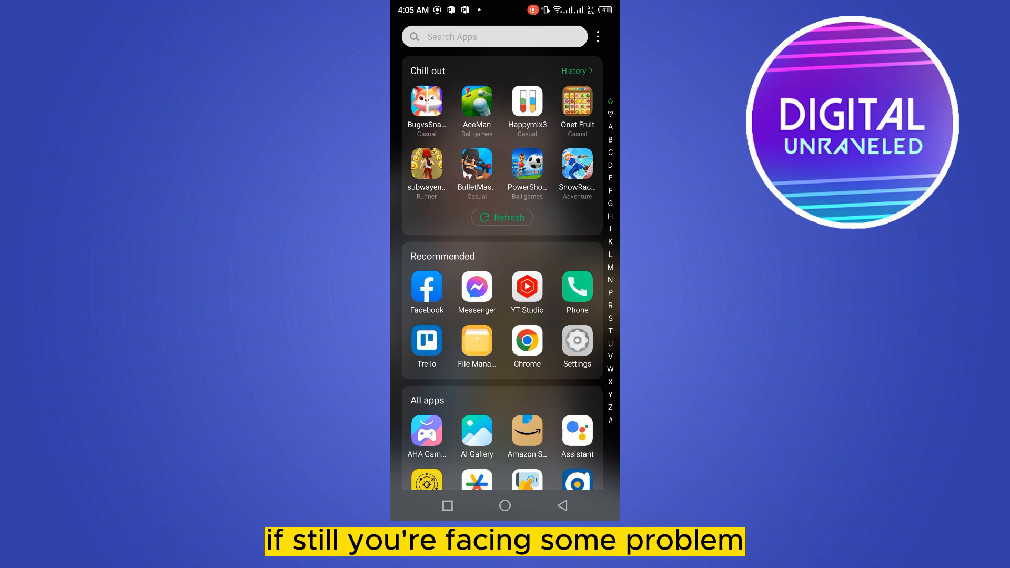
Search the launcher's apps for 'Cap' to reopen CapCut
{"action": "left_click", "coordinate": [495, 35]}
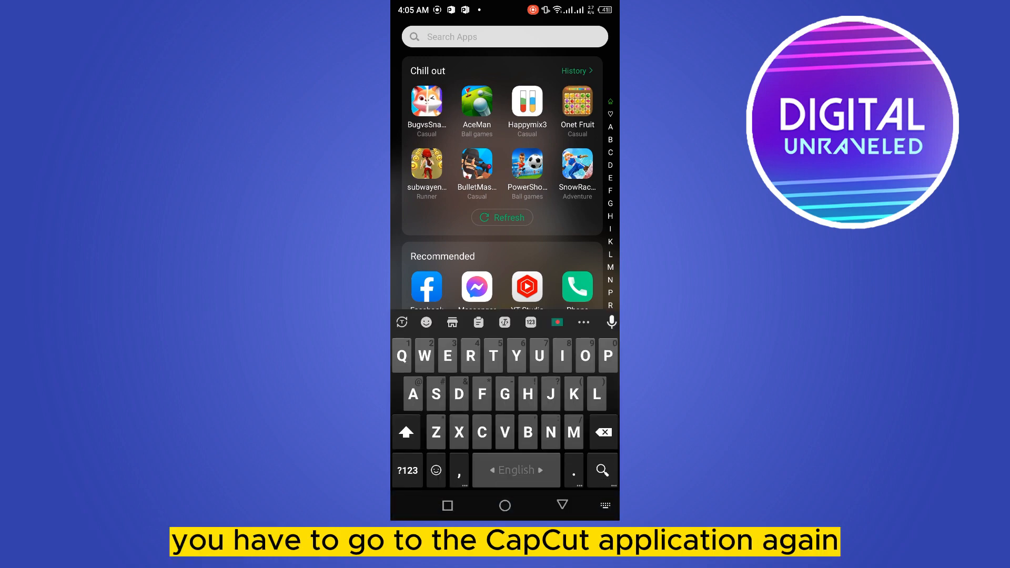
{"action": "type", "text": "Cap"}
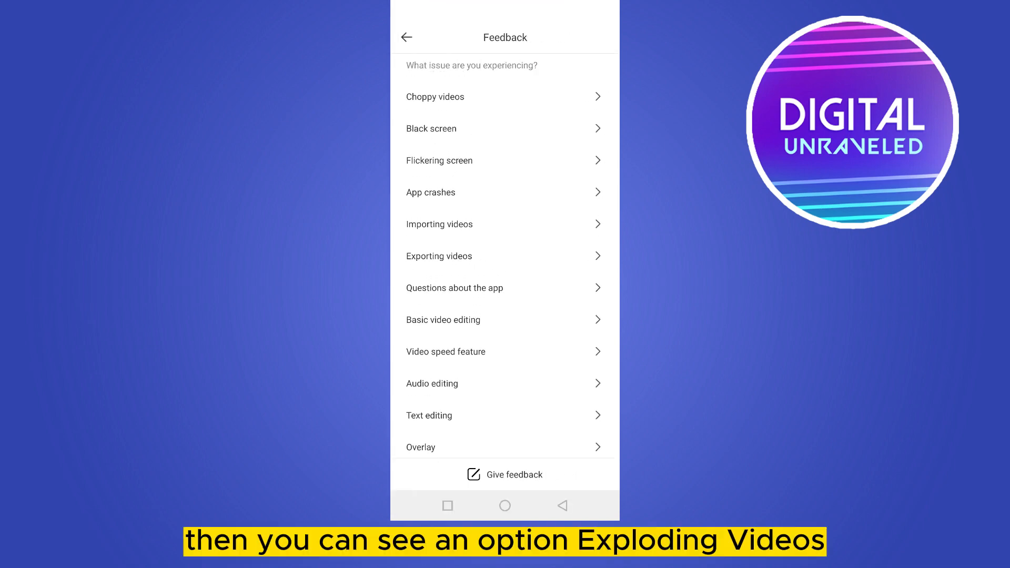
Start a CapCut feedback report for the 'Exporting videos' issue
{"action": "left_click", "coordinate": [437, 256]}
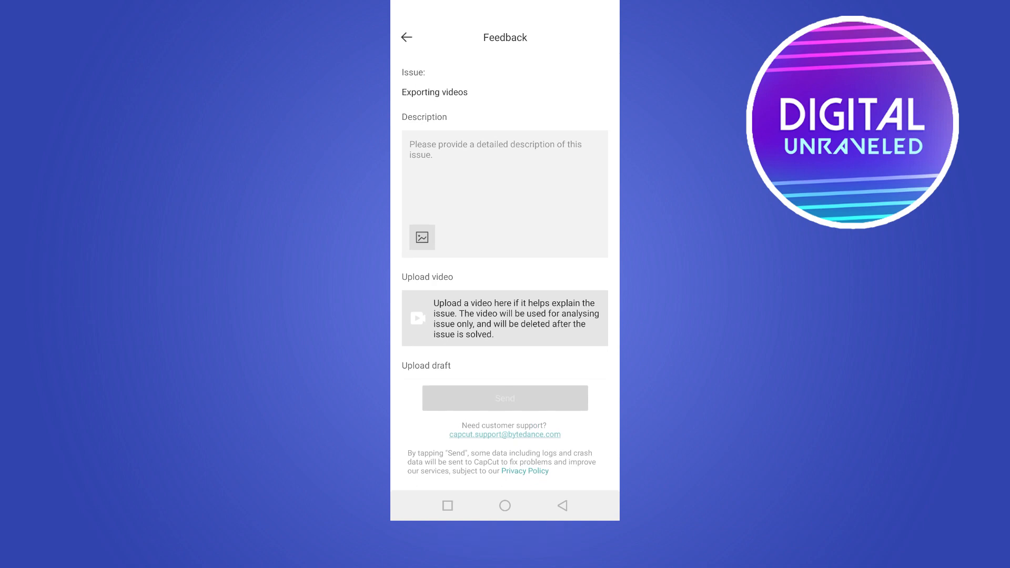